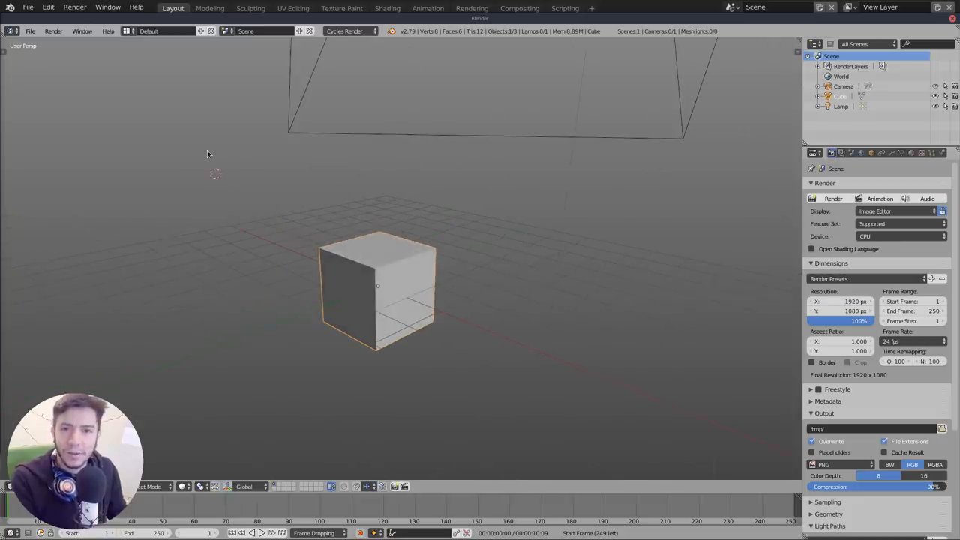
mouse_move(186, 165)
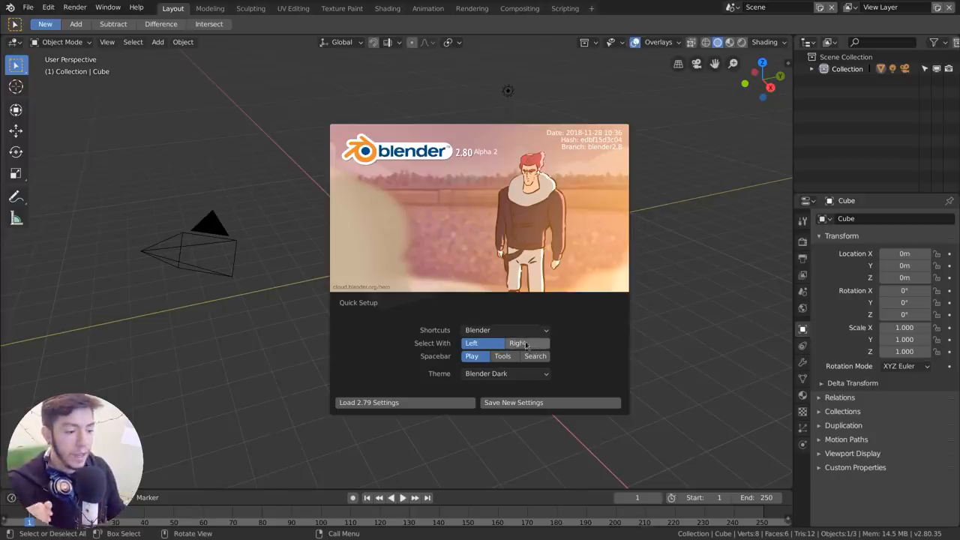
- Dismiss the splash, select the camera and then the cube, and orbit the view
left_click(517, 343)
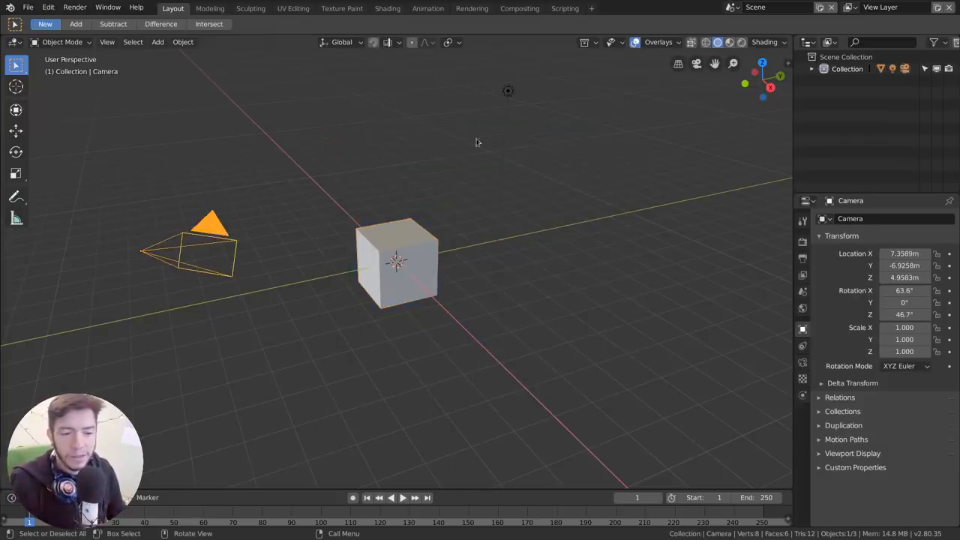
left_click(397, 263)
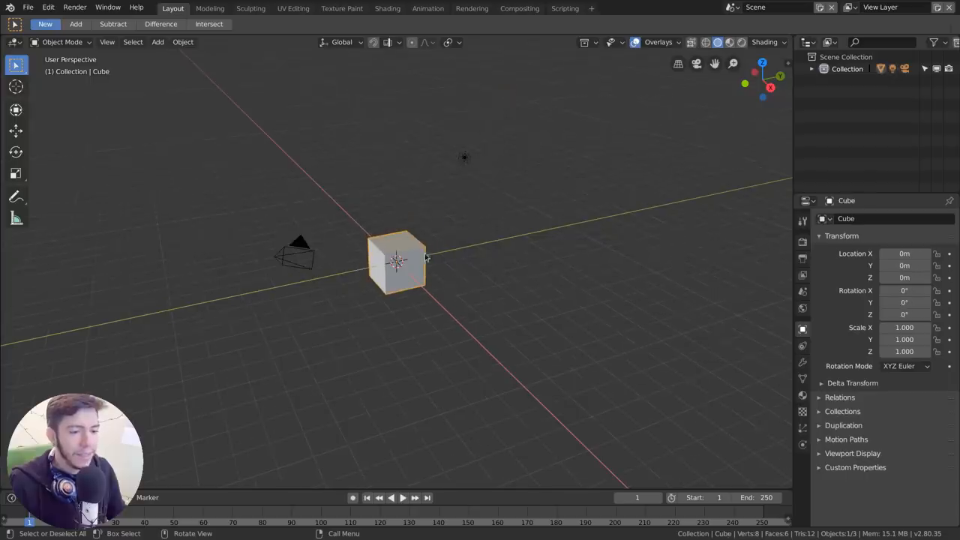
left_click_drag(427, 259, 165, 90)
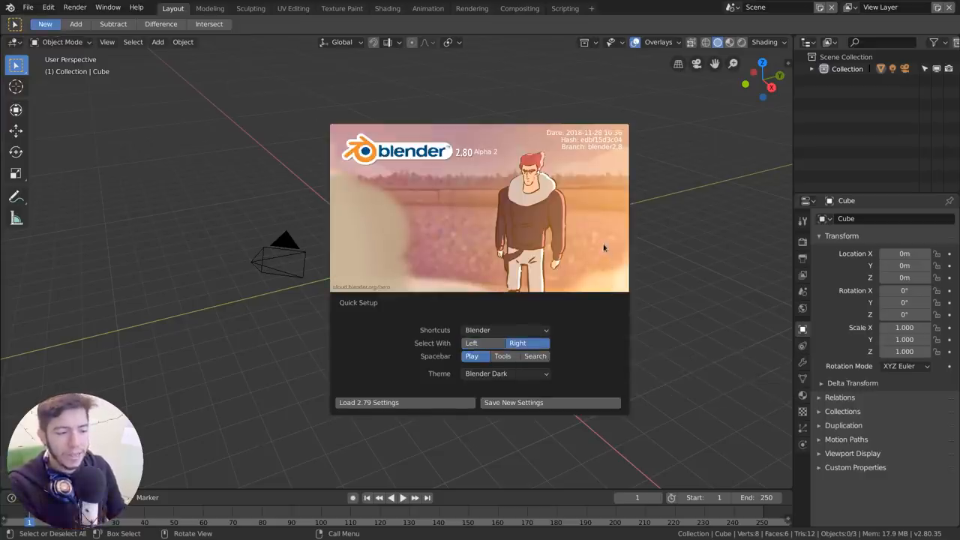
- Set Select With to Left in the Quick Setup splash
left_click(604, 248)
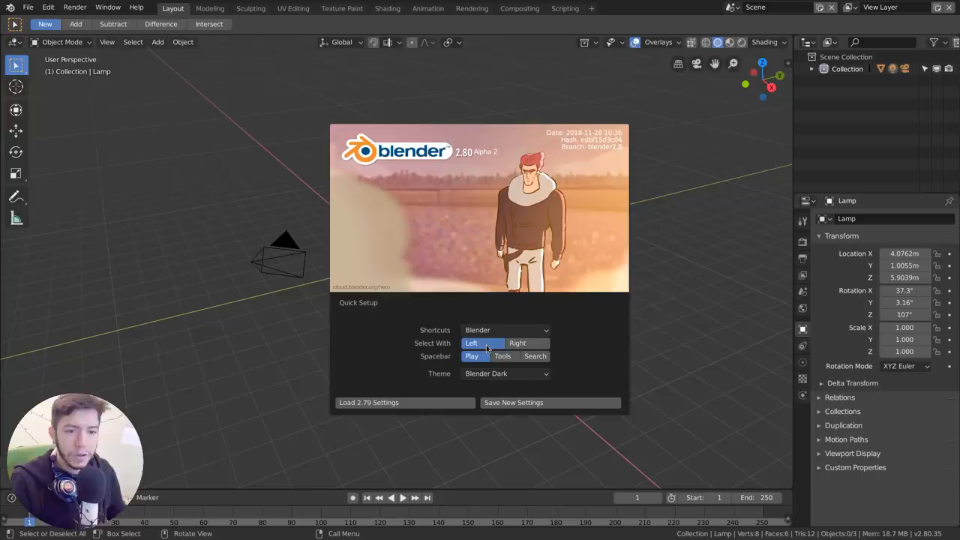
mouse_move(532, 343)
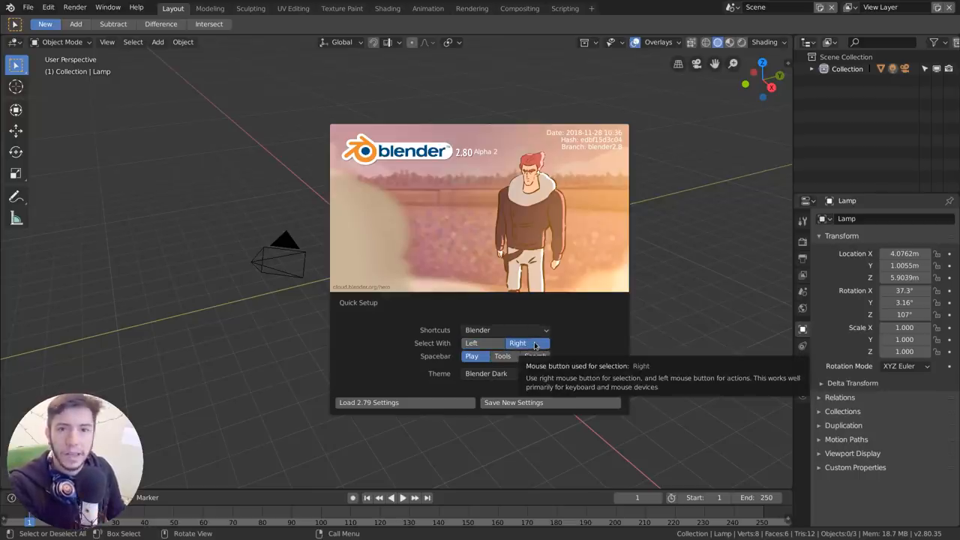
mouse_move(581, 210)
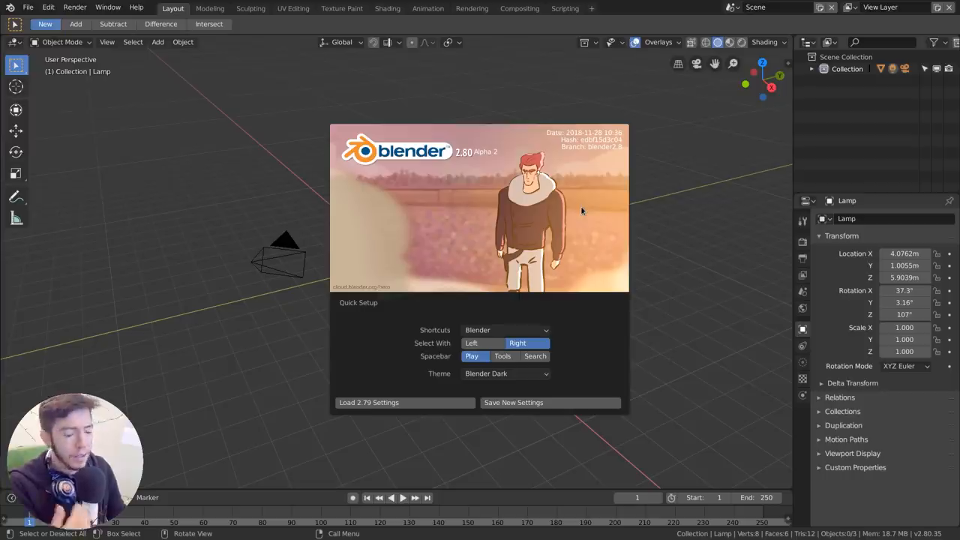
mouse_move(573, 209)
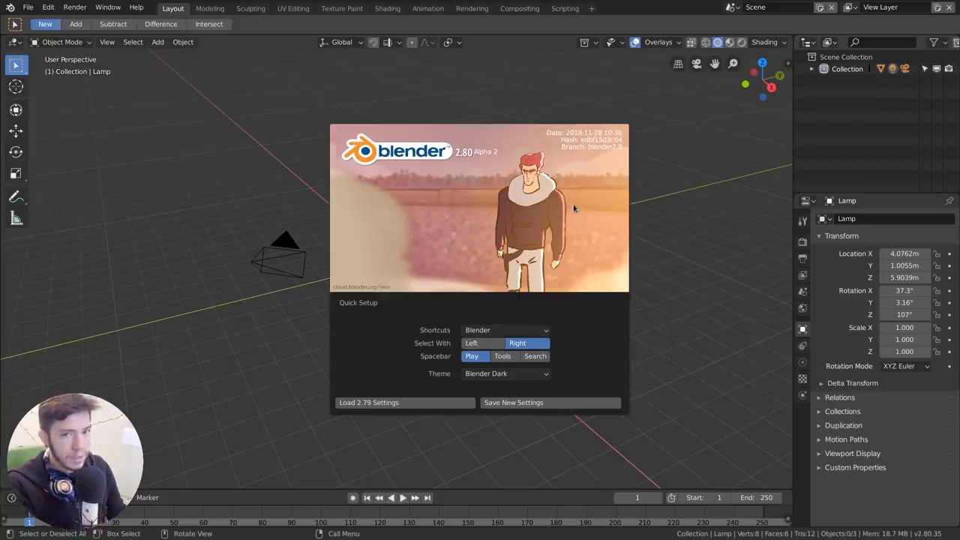
mouse_move(454, 362)
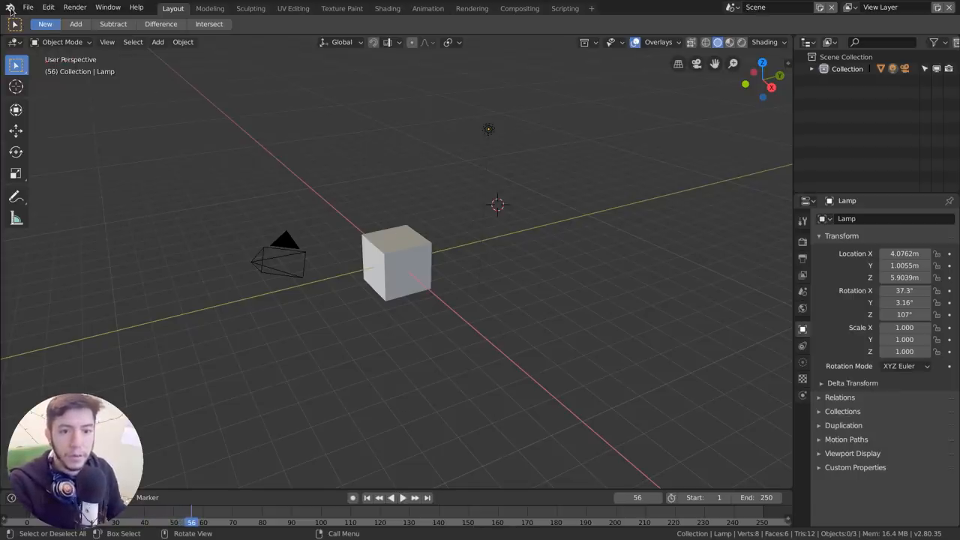
- Activate the Transform tool so the cube shows its move, rotate and scale gizmo
left_click(11, 7)
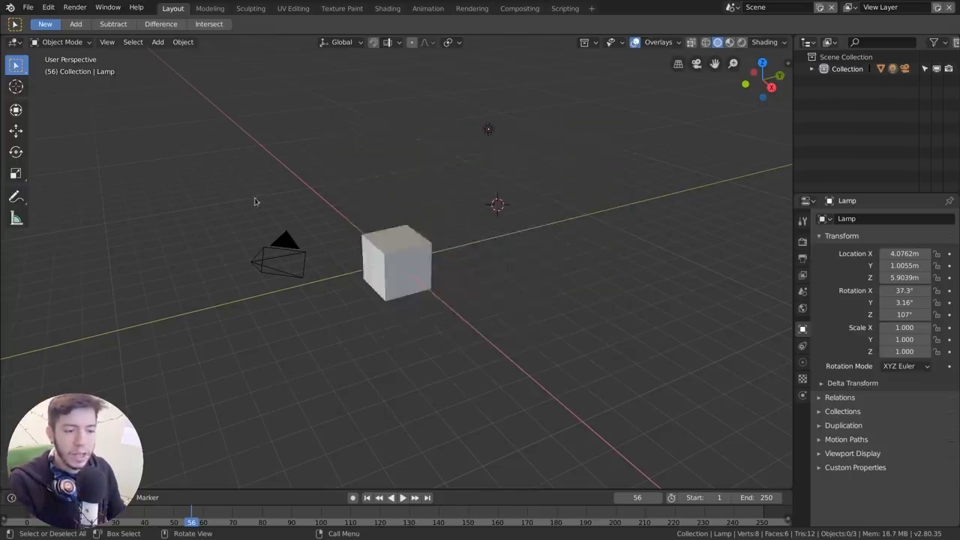
mouse_move(285, 171)
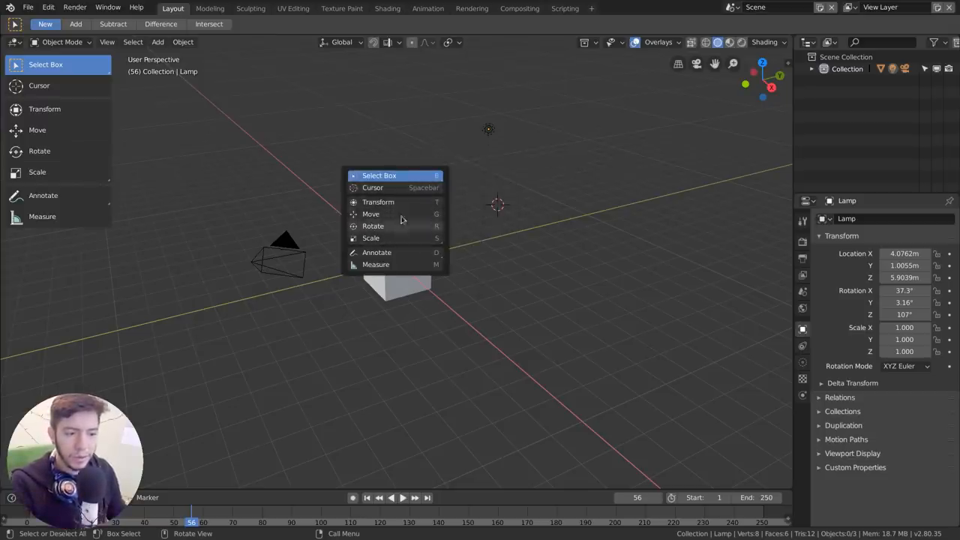
left_click(378, 201)
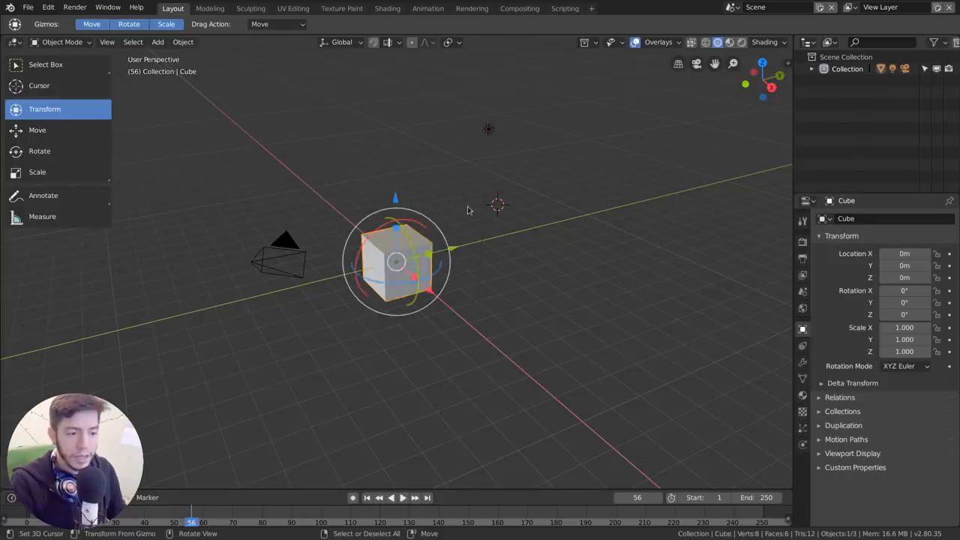
- Switch the cube into Edit Mode
key("Tab")
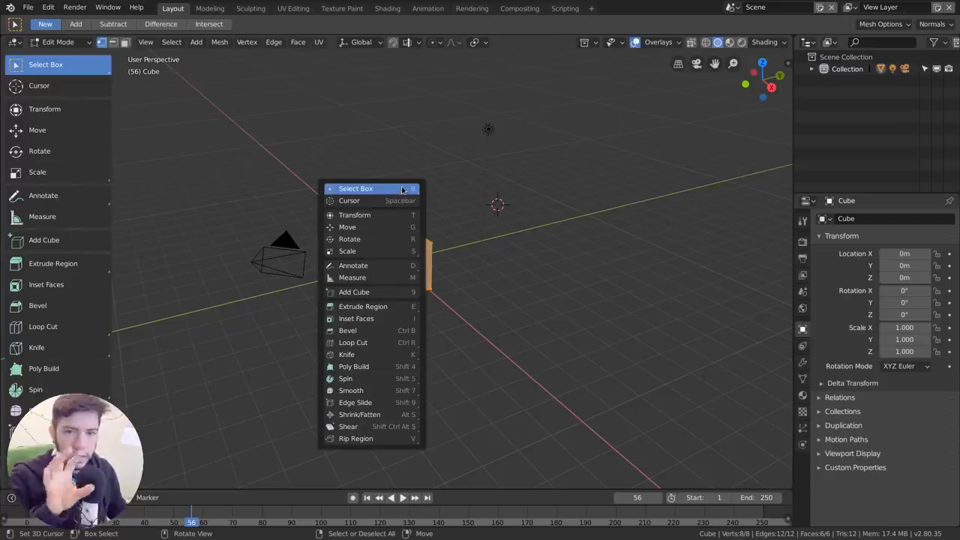
mouse_move(356, 188)
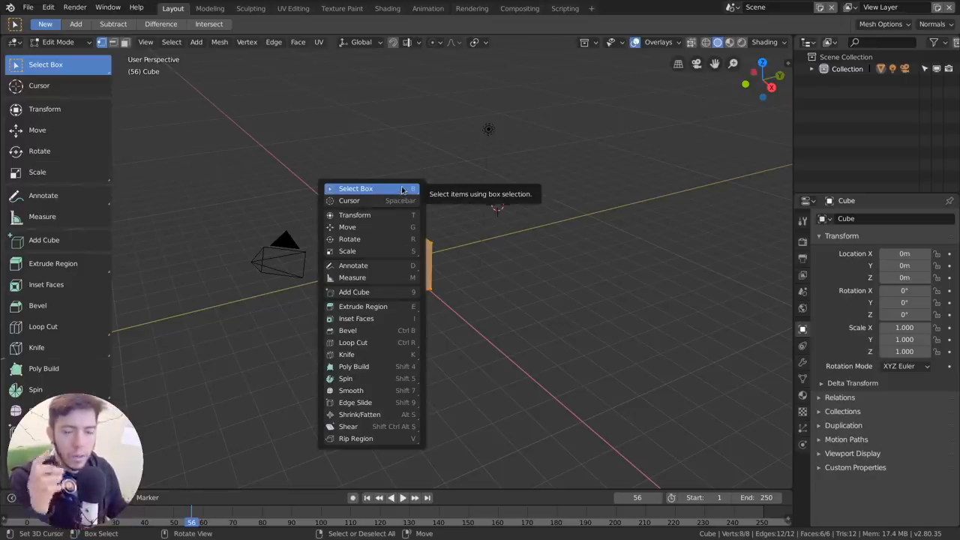
mouse_move(399, 230)
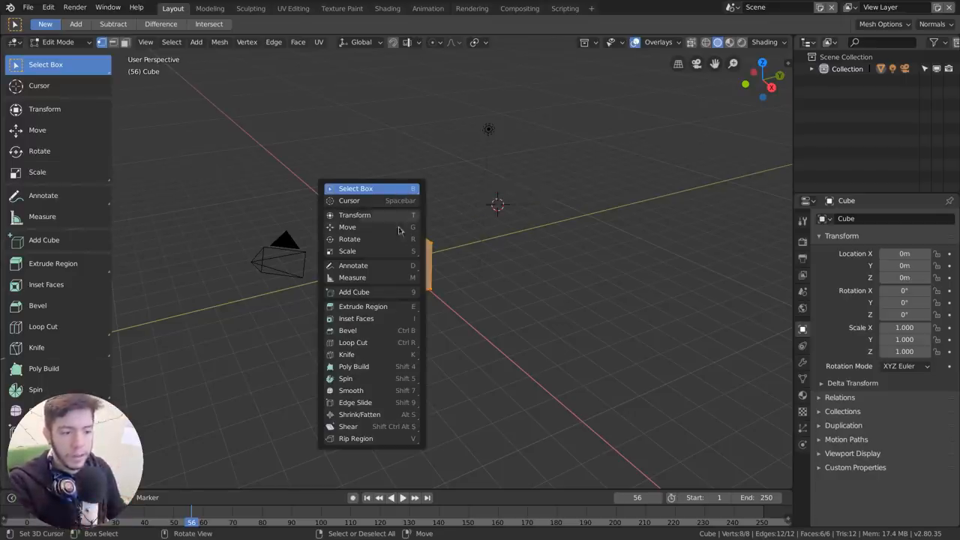
mouse_move(389, 420)
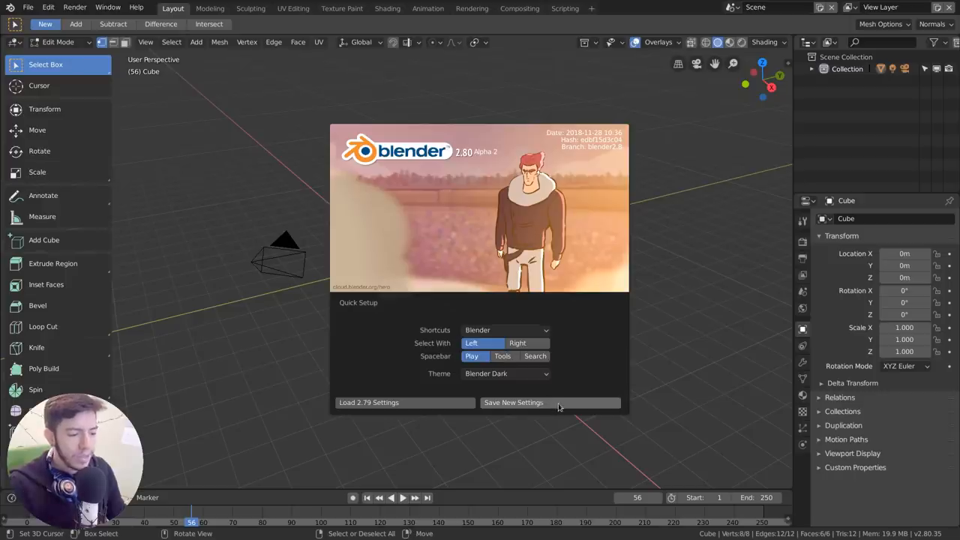
- Save the new settings, then toggle Select All Toggles on and off in Input preferences
left_click(513, 403)
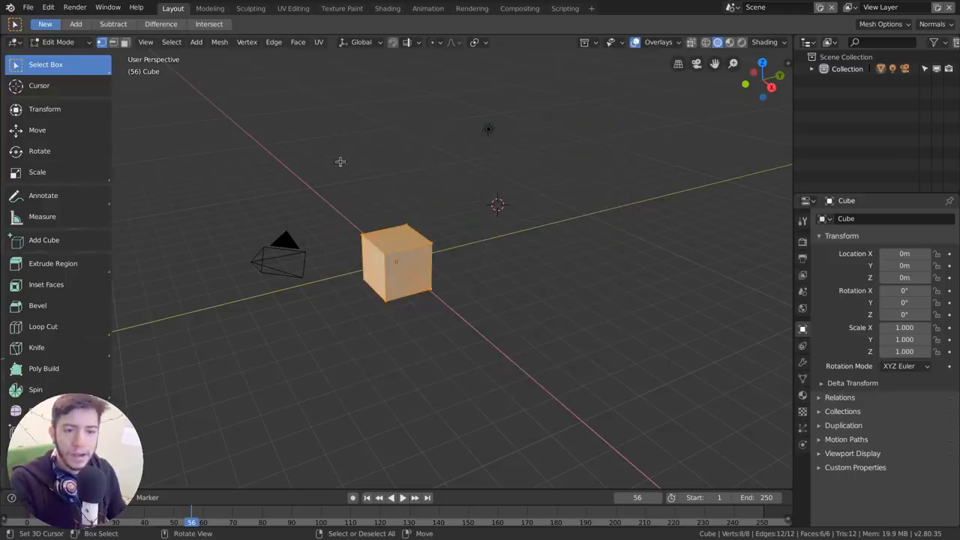
left_click(48, 7)
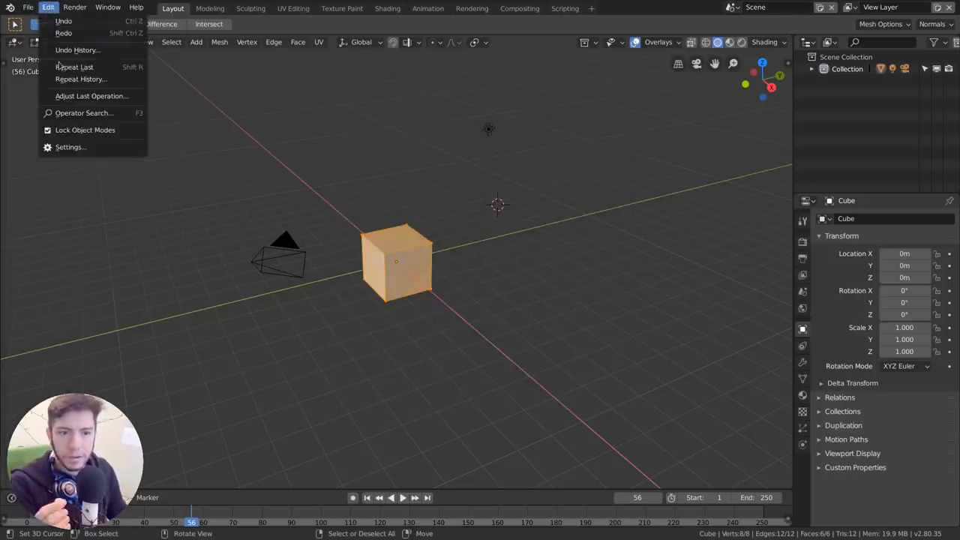
mouse_move(71, 147)
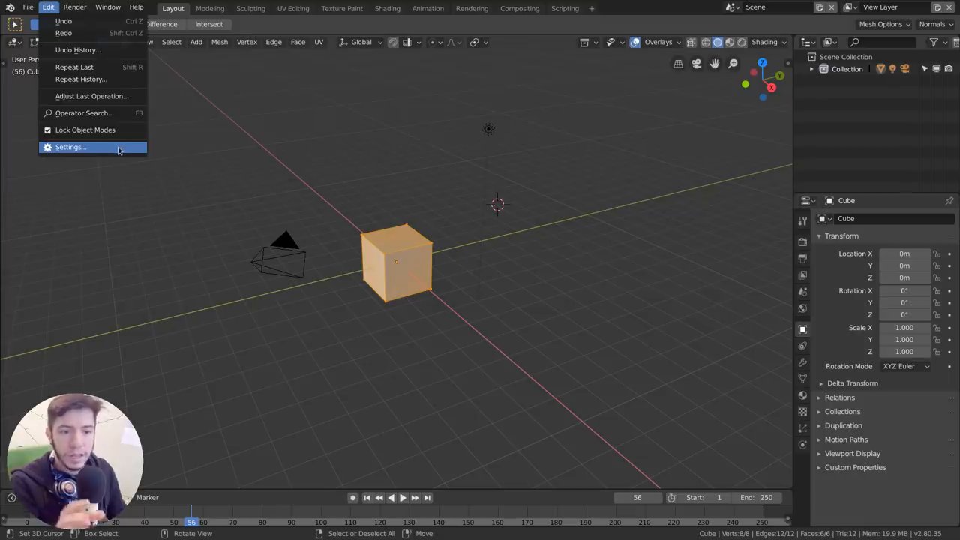
left_click(71, 146)
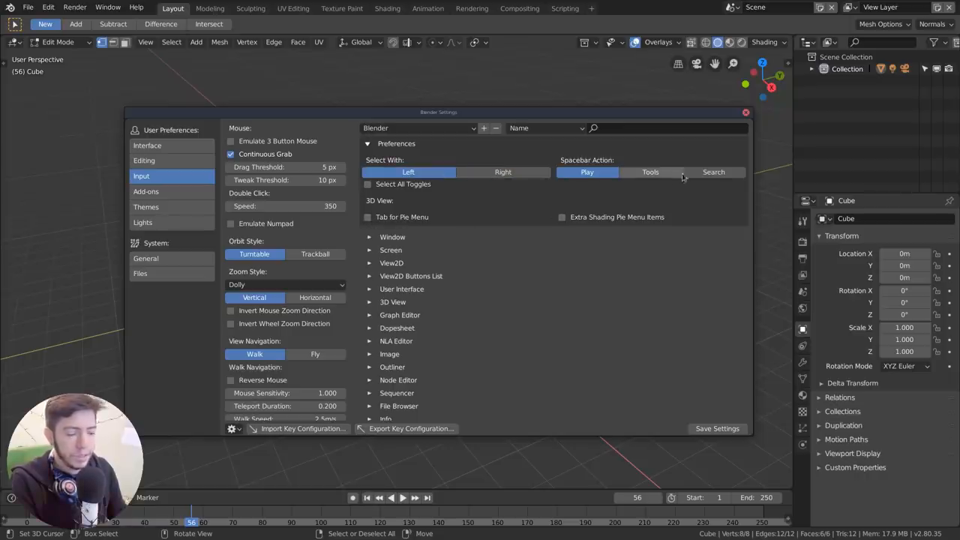
left_click(367, 184)
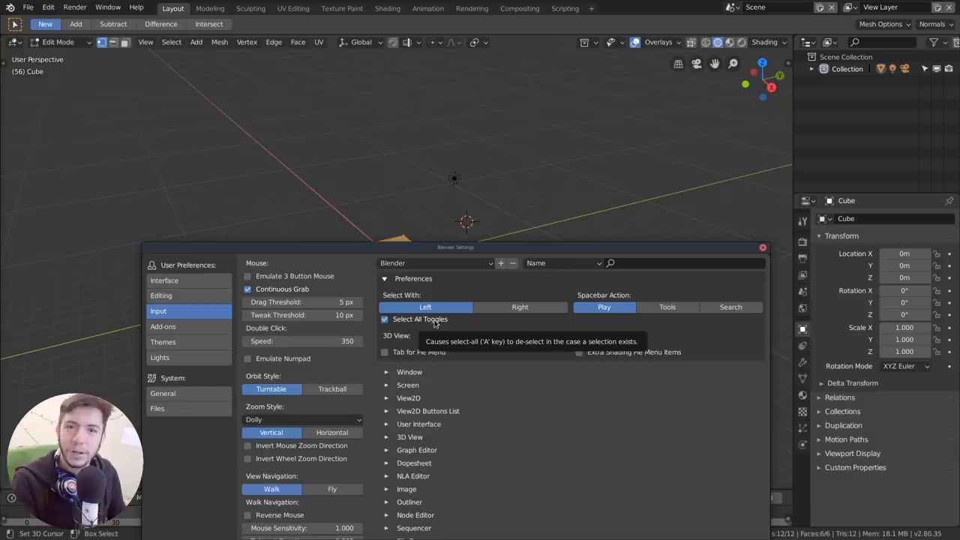
left_click(385, 319)
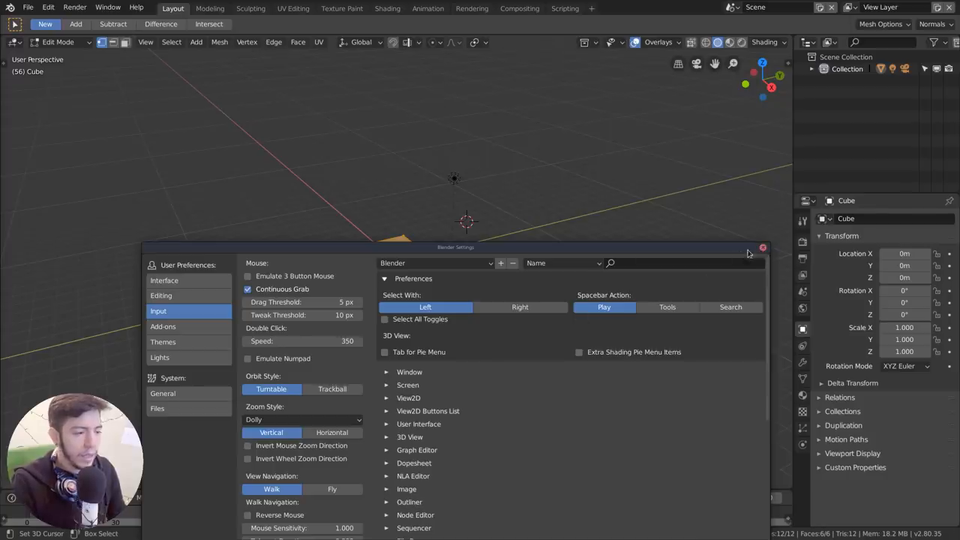
left_click(762, 247)
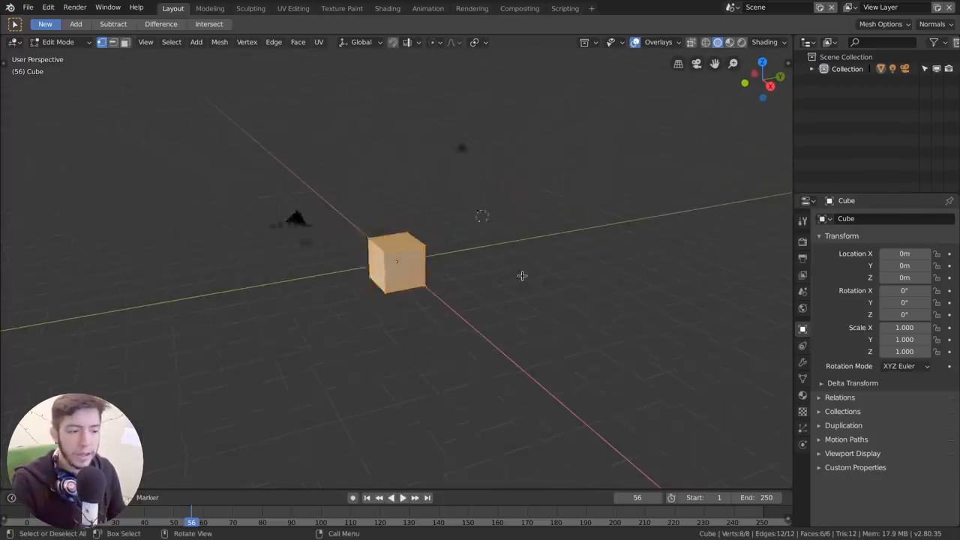
- Return the cube to Object Mode and bring up the Edit menu
key("Tab")
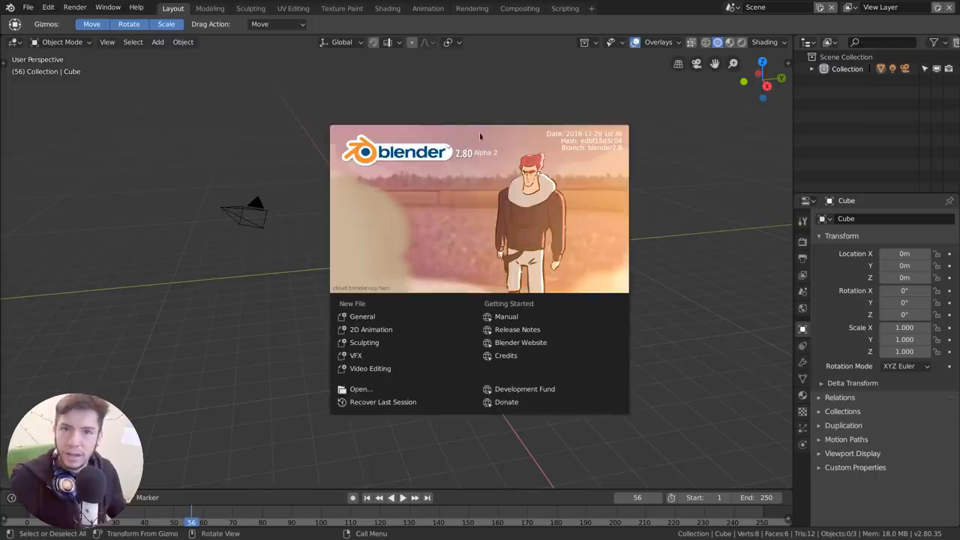
mouse_move(452, 126)
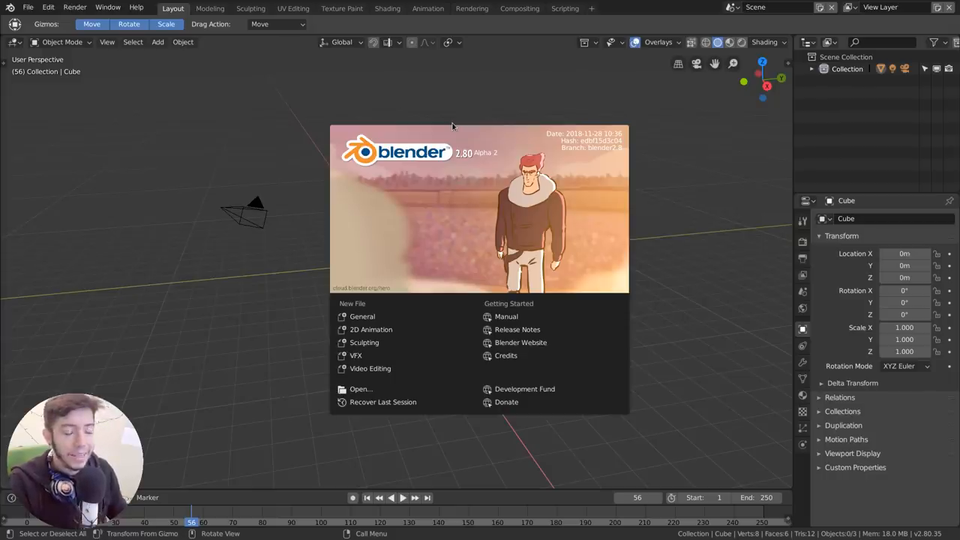
left_click(48, 7)
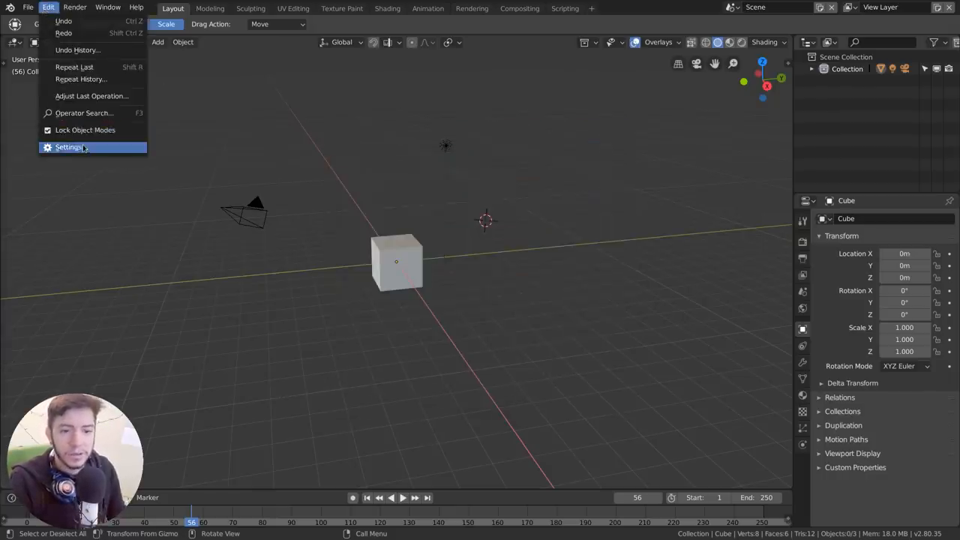
- Set Select With to Right in the Input preferences, then close the Settings window
left_click(68, 146)
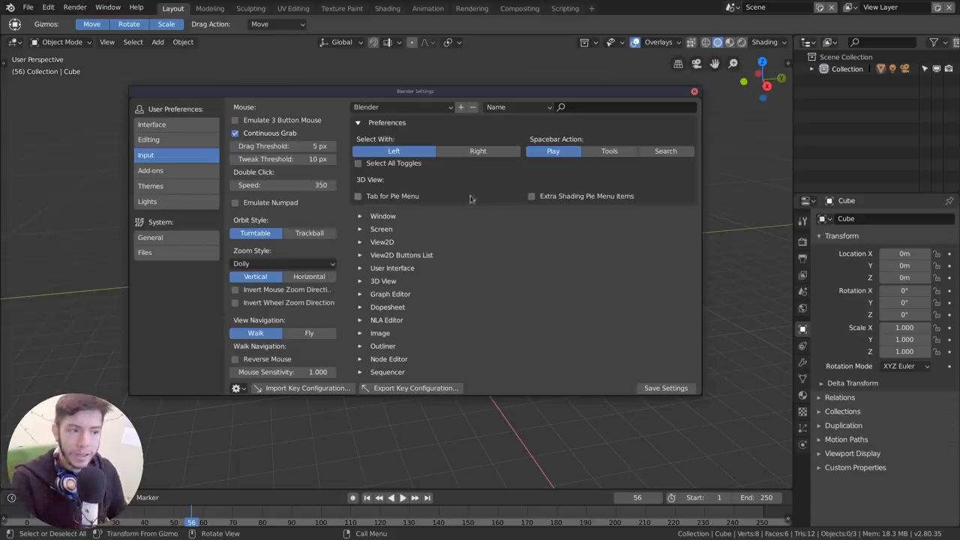
left_click(478, 151)
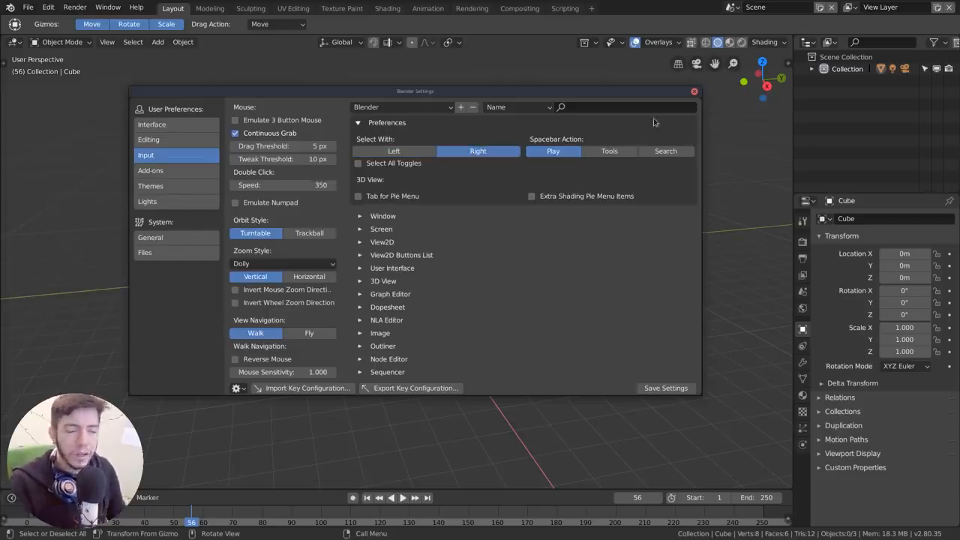
left_click(694, 91)
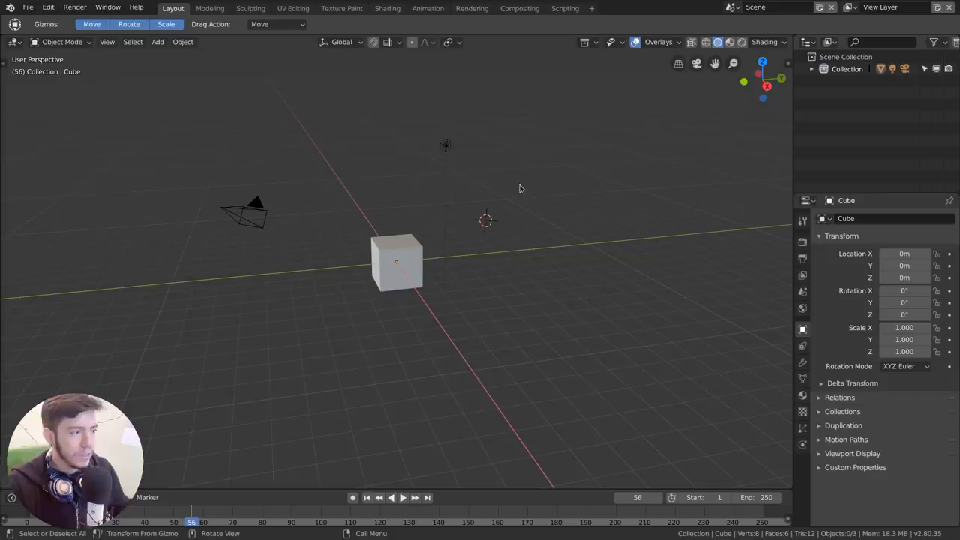
mouse_move(547, 138)
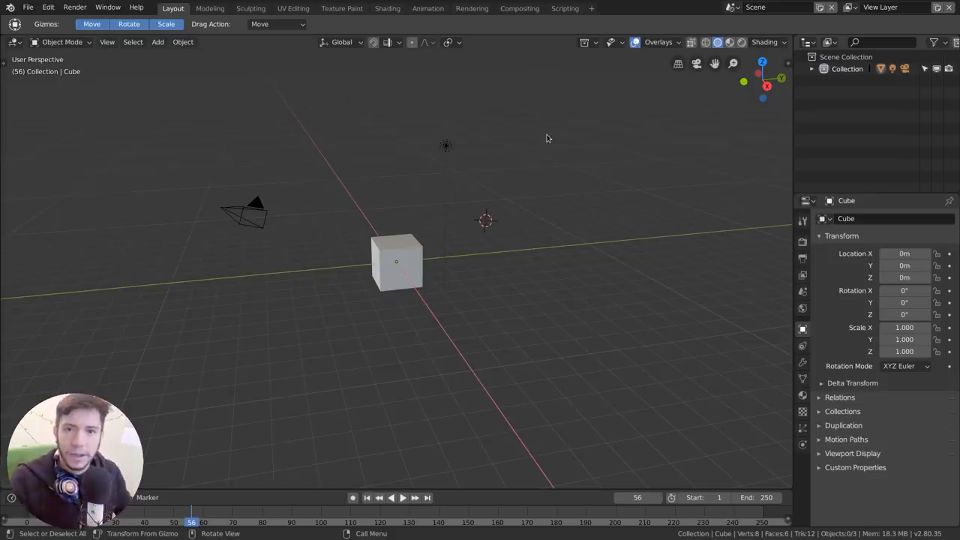